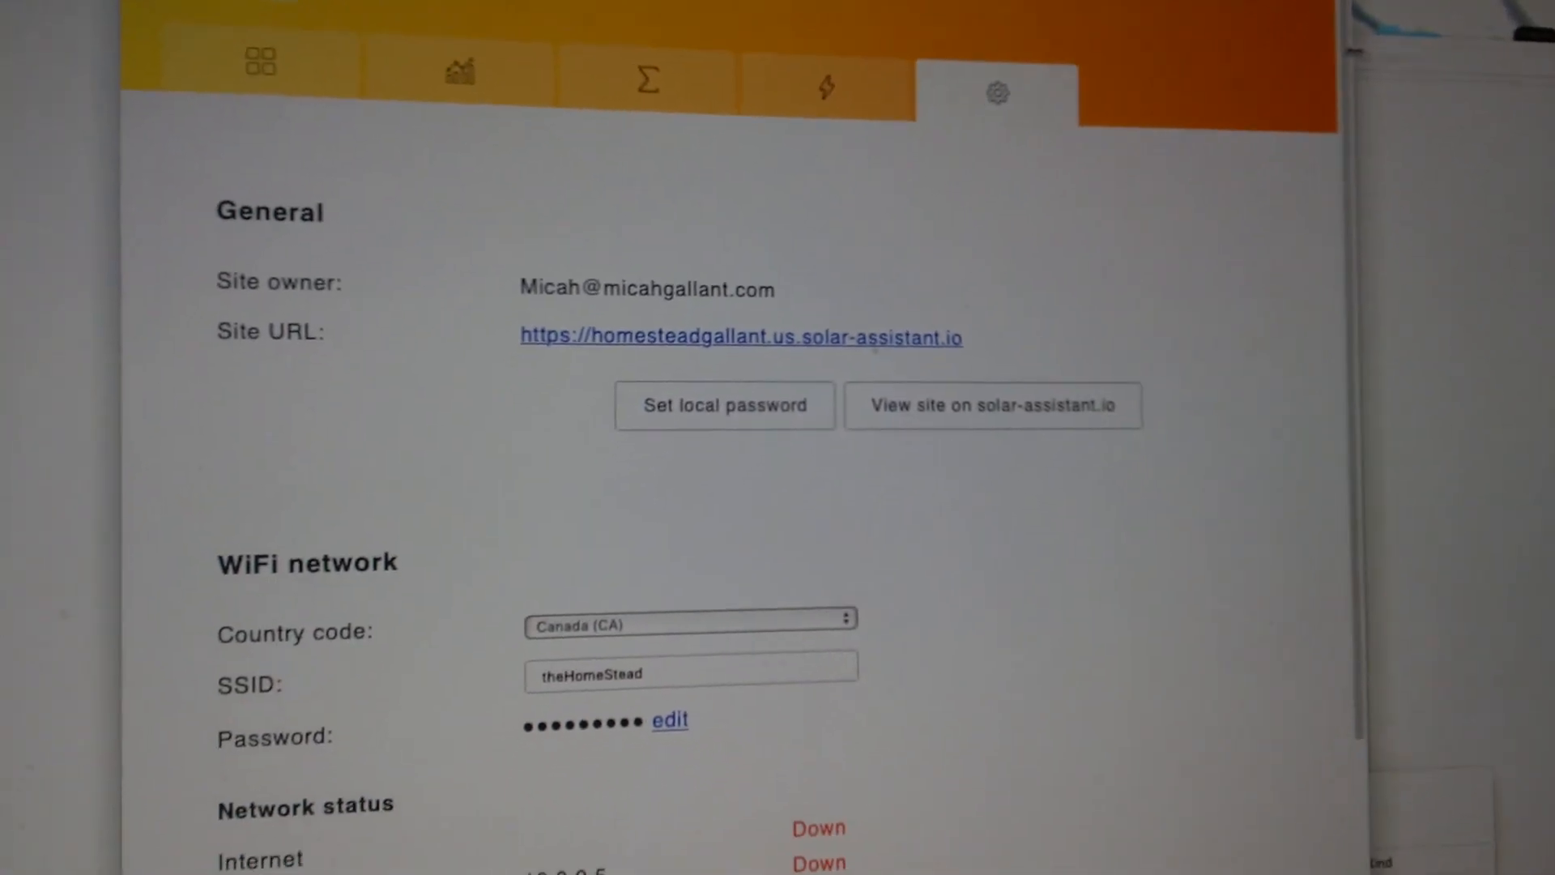
pyautogui.scroll(-3)
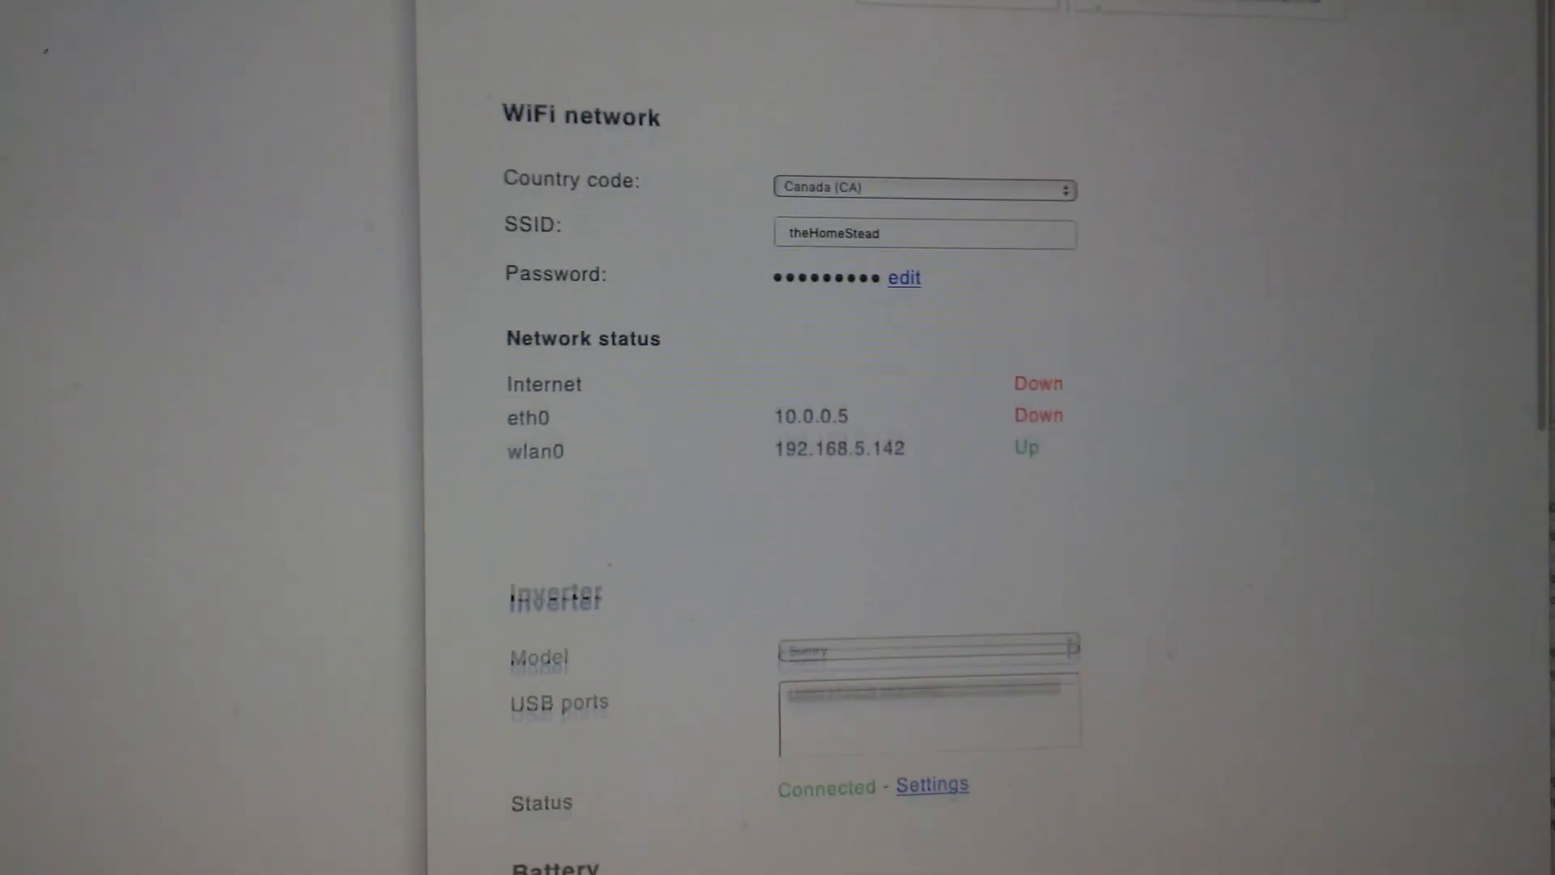
pyautogui.scroll(-3)
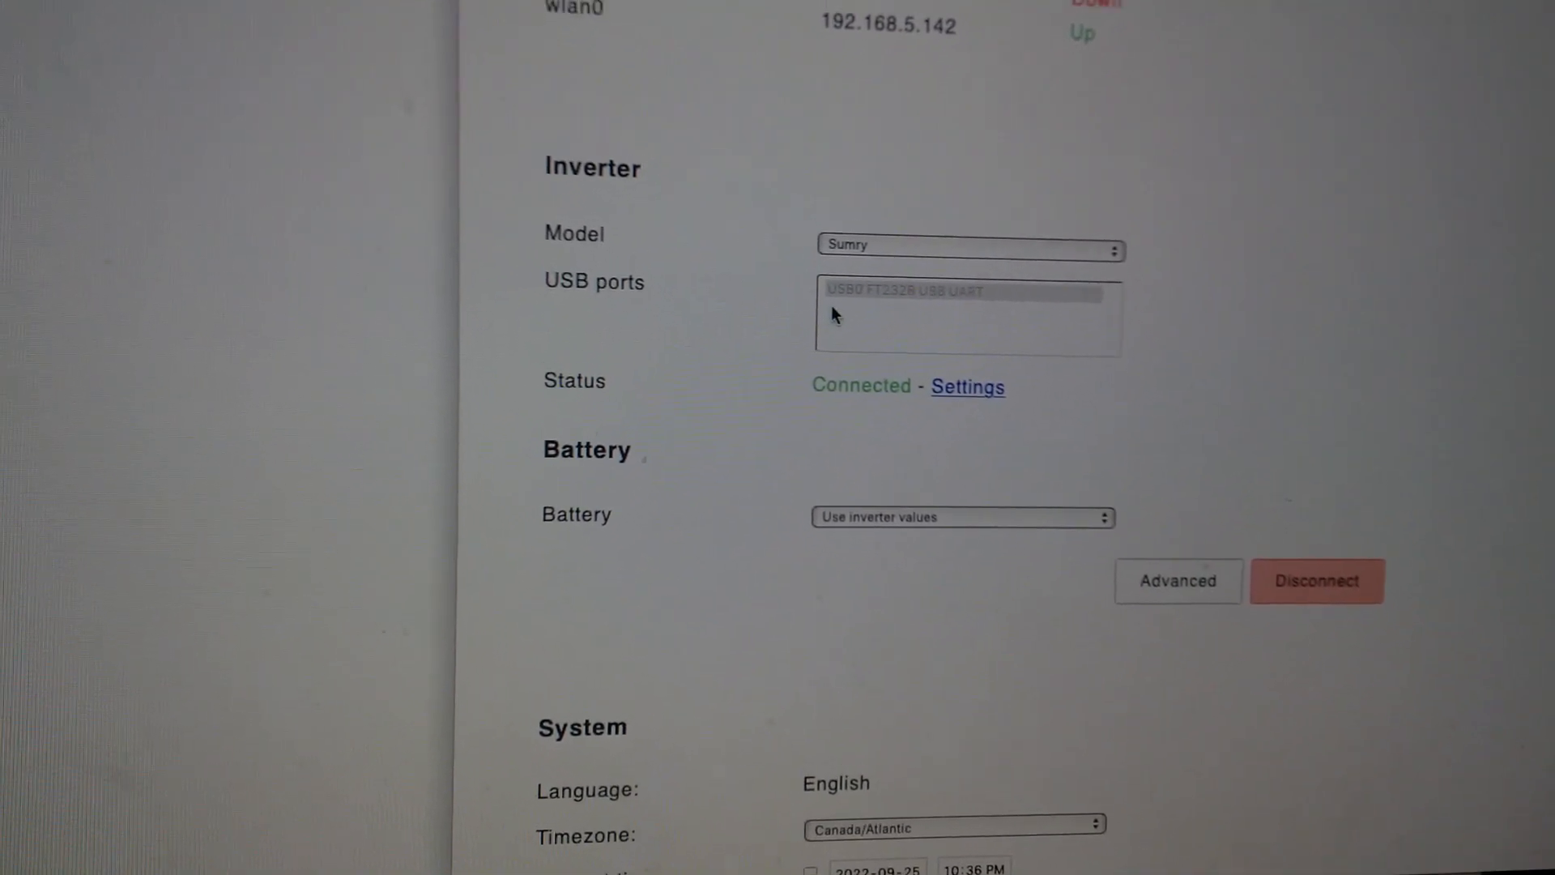
pyautogui.scroll(-3)
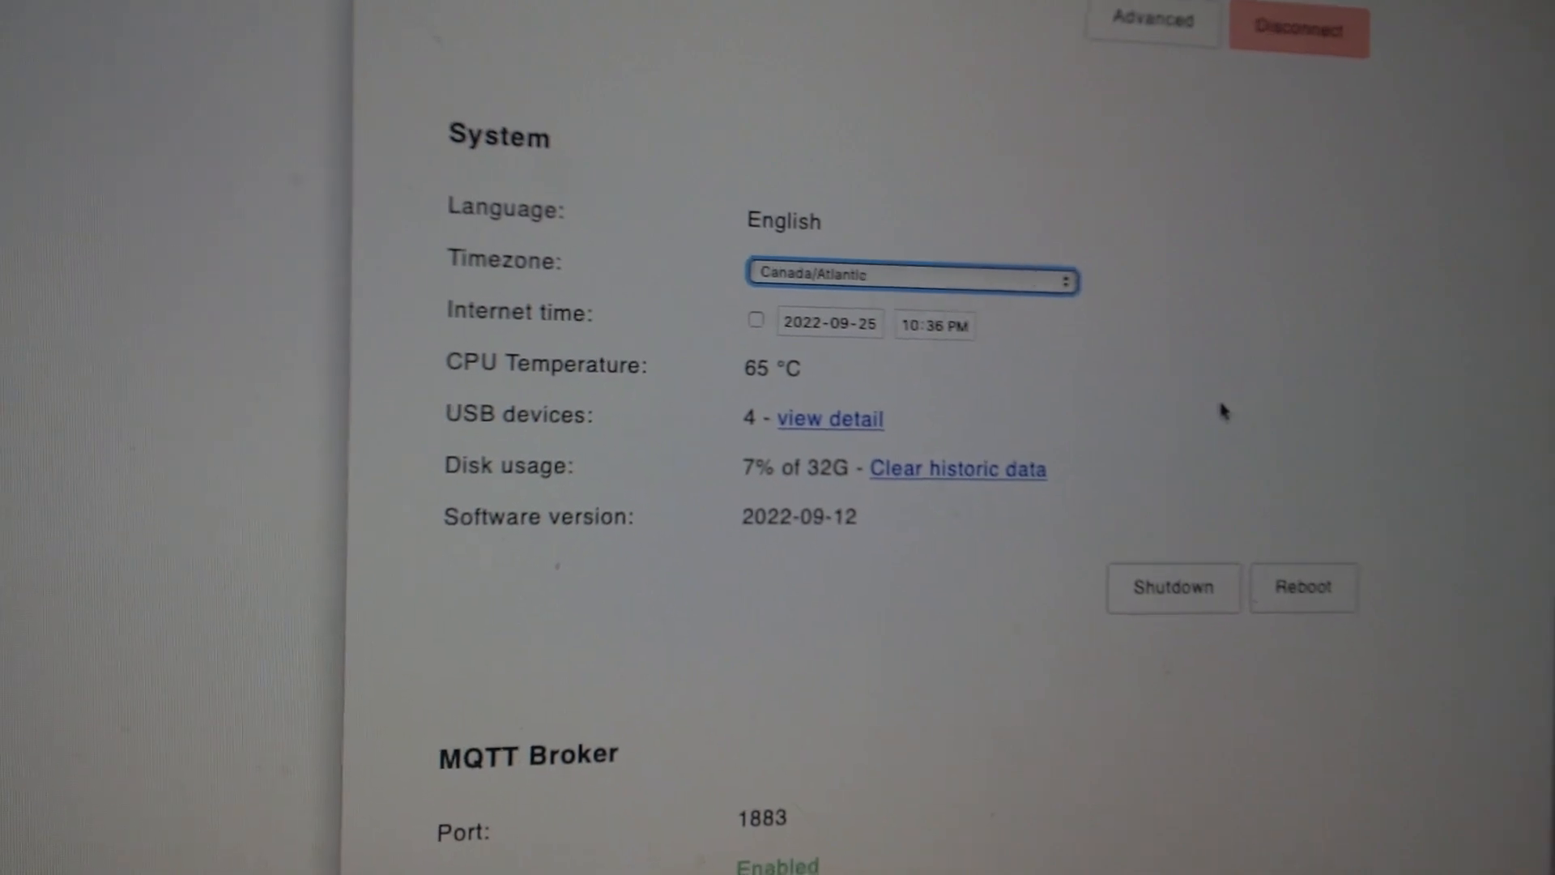
pyautogui.scroll(-3)
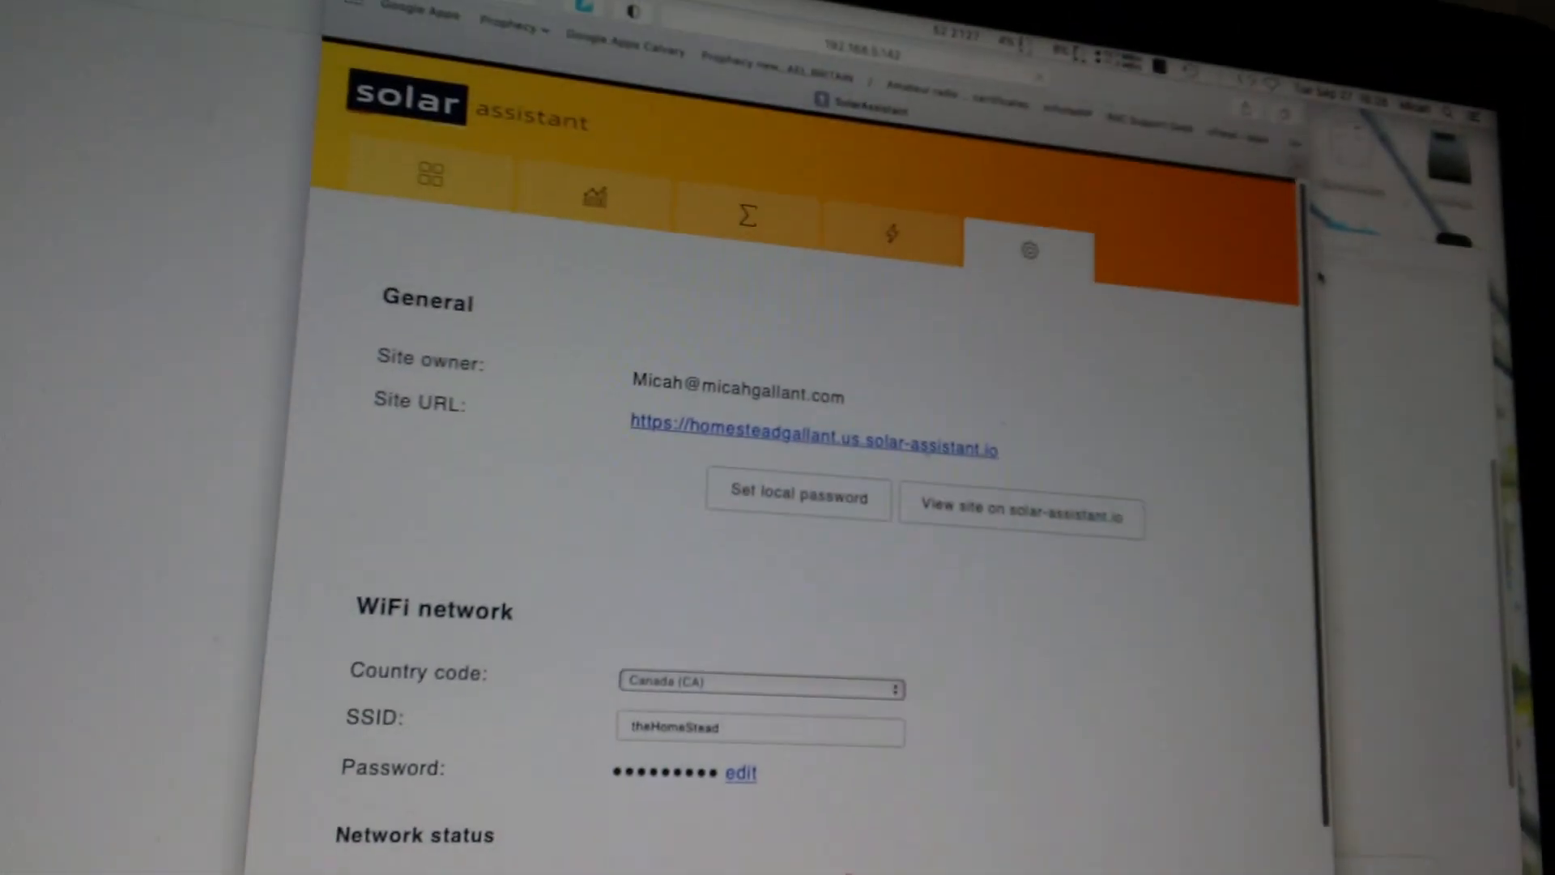
pyautogui.scroll(-3)
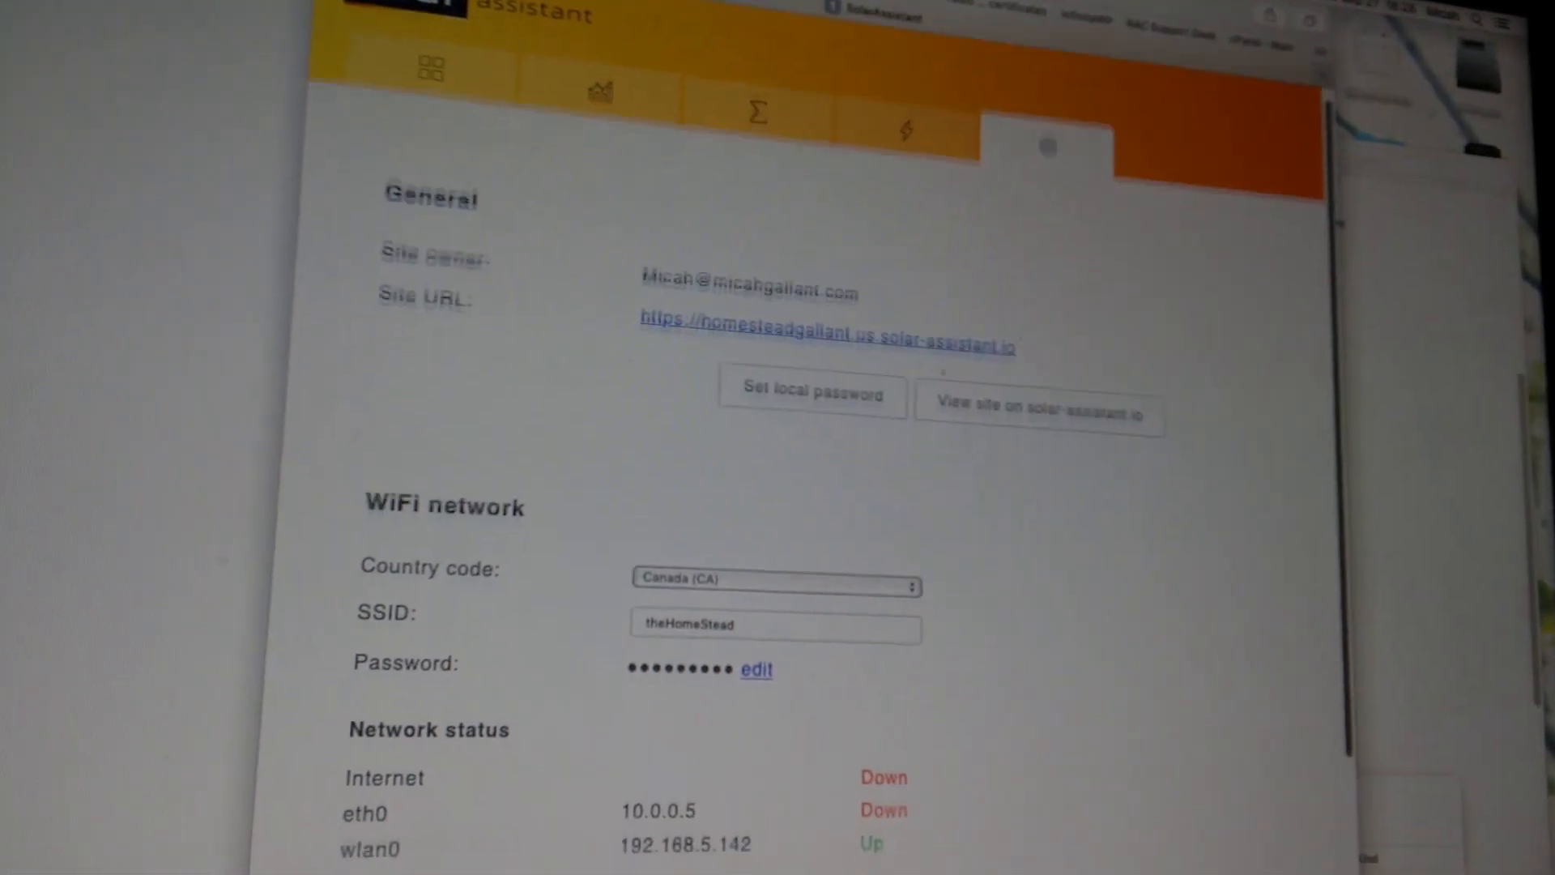
pyautogui.scroll(-3)
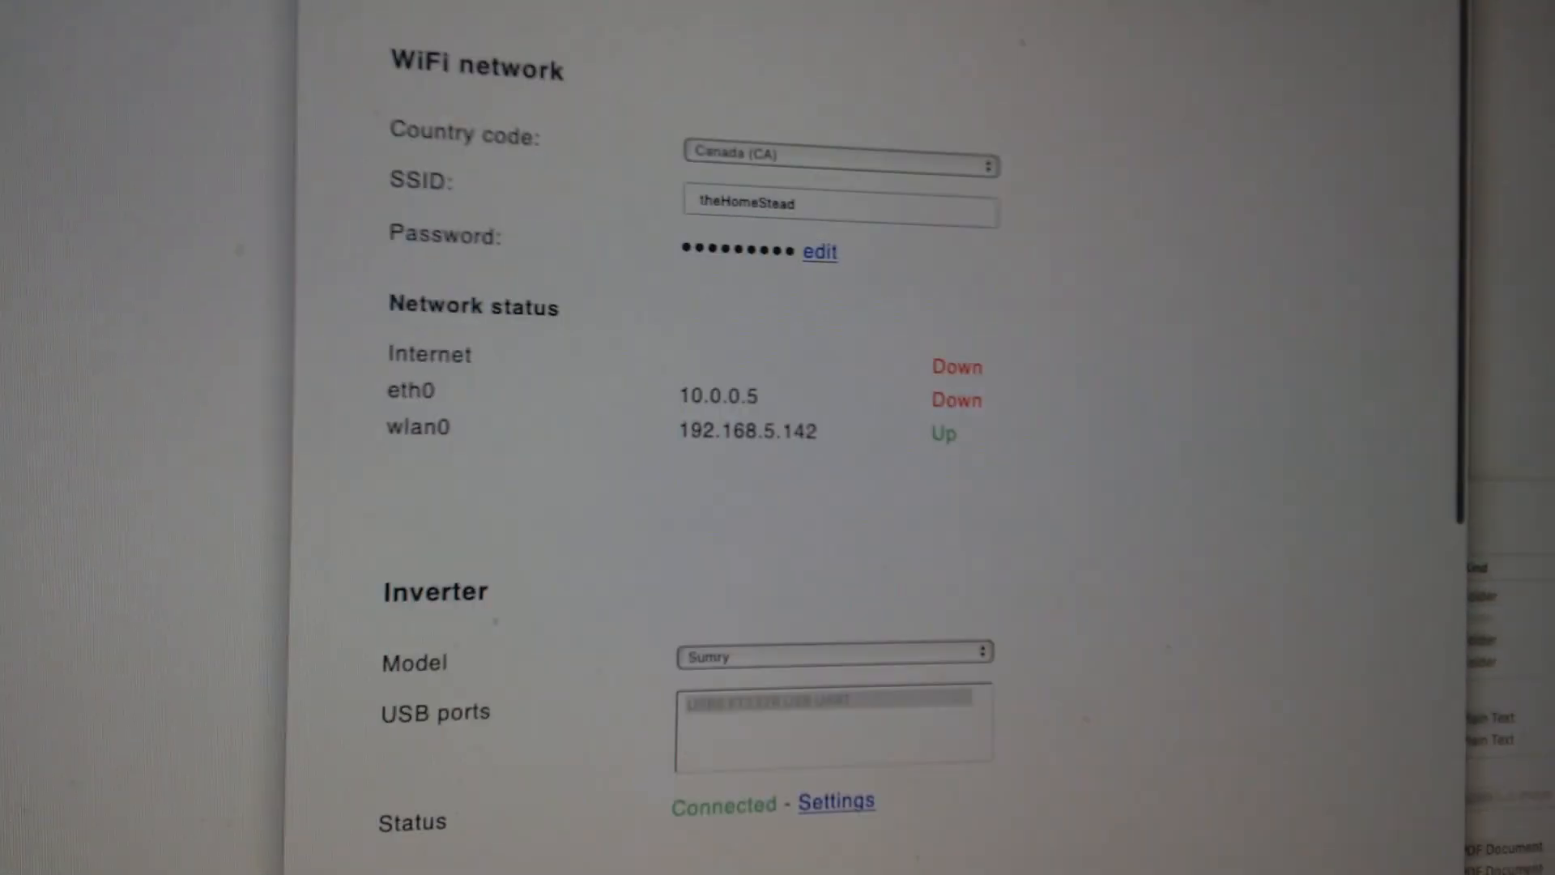
pyautogui.scroll(-3)
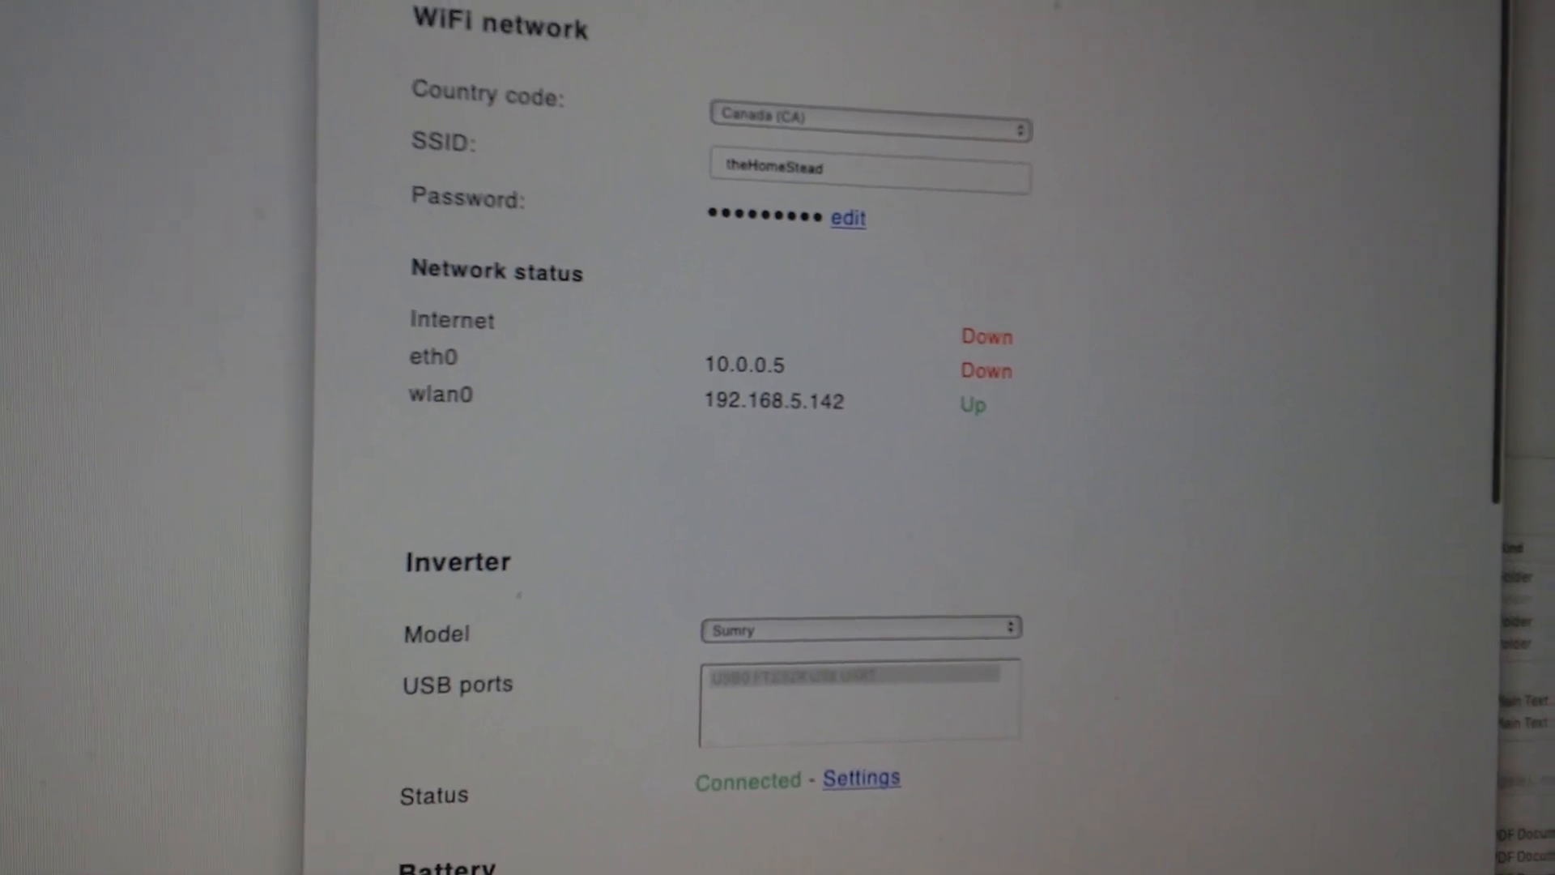
pyautogui.scroll(-3)
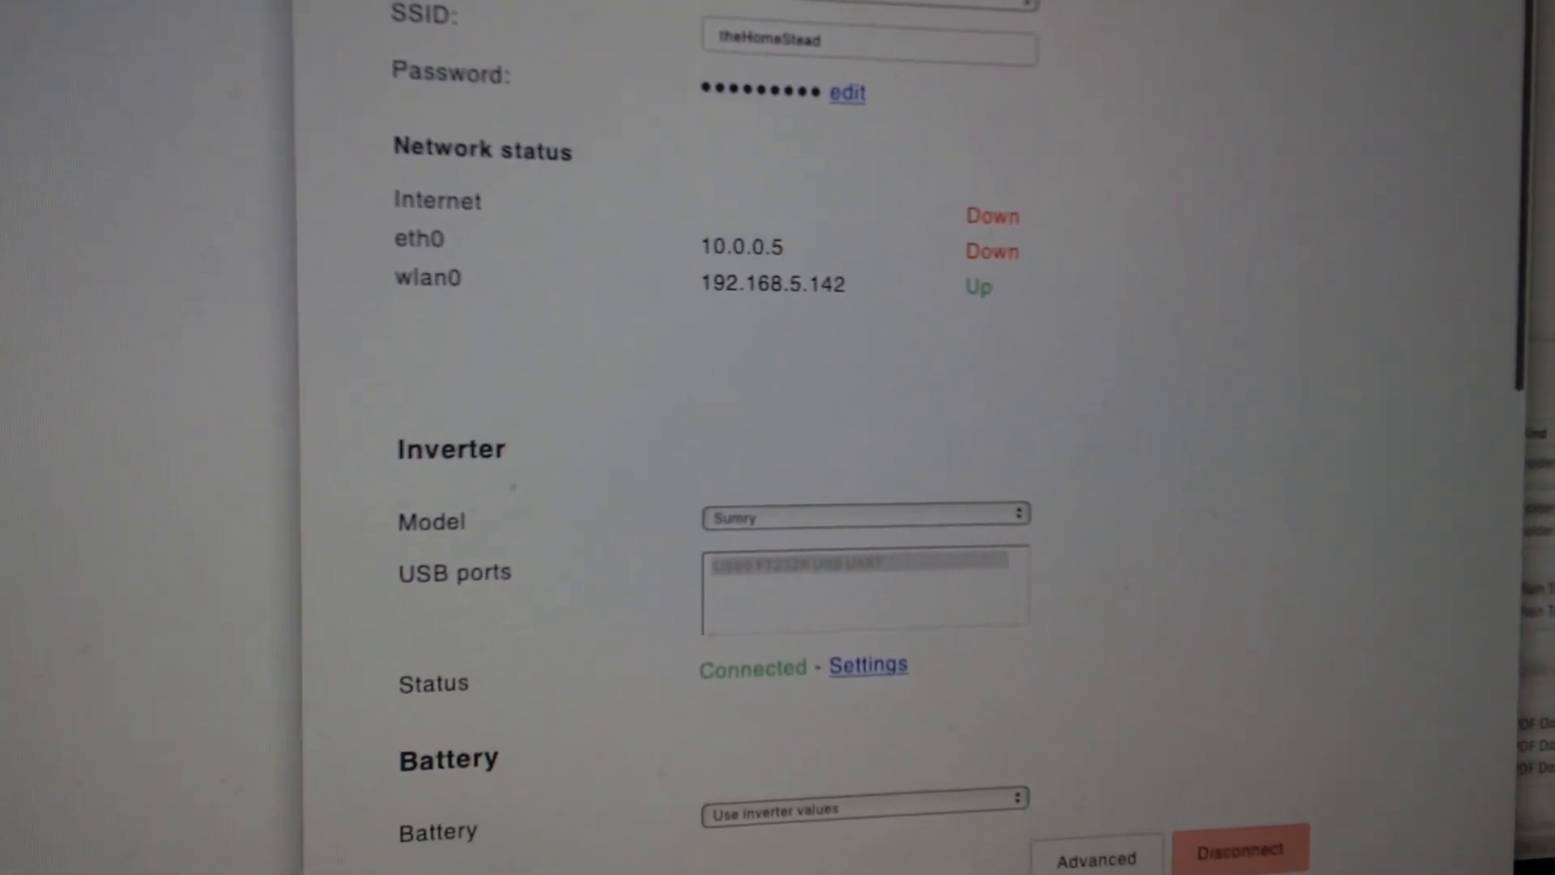
pyautogui.scroll(-3)
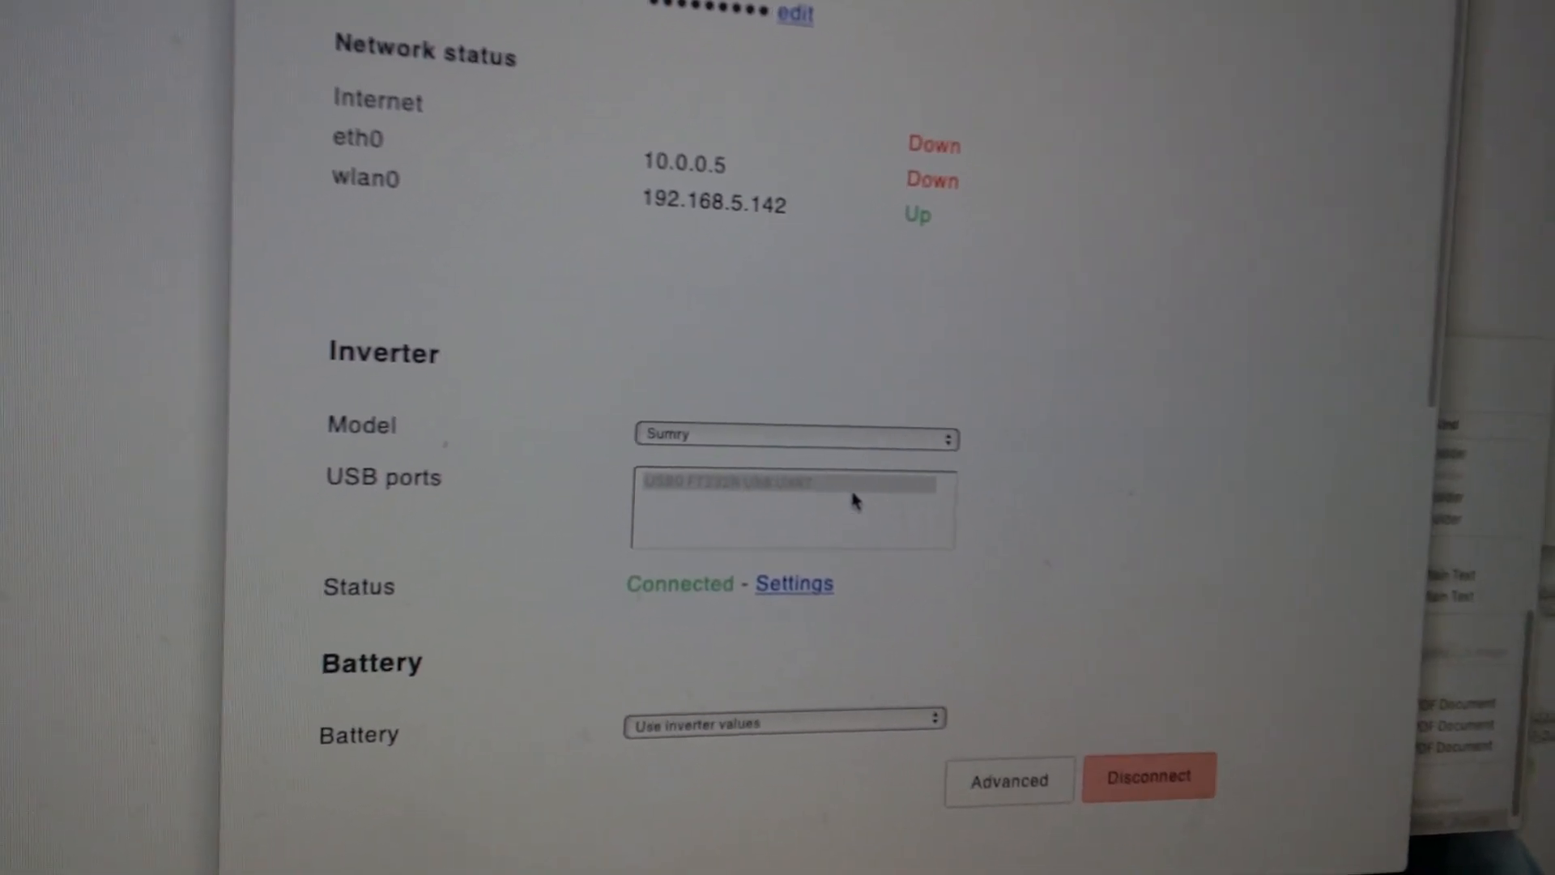
pyautogui.scroll(-3)
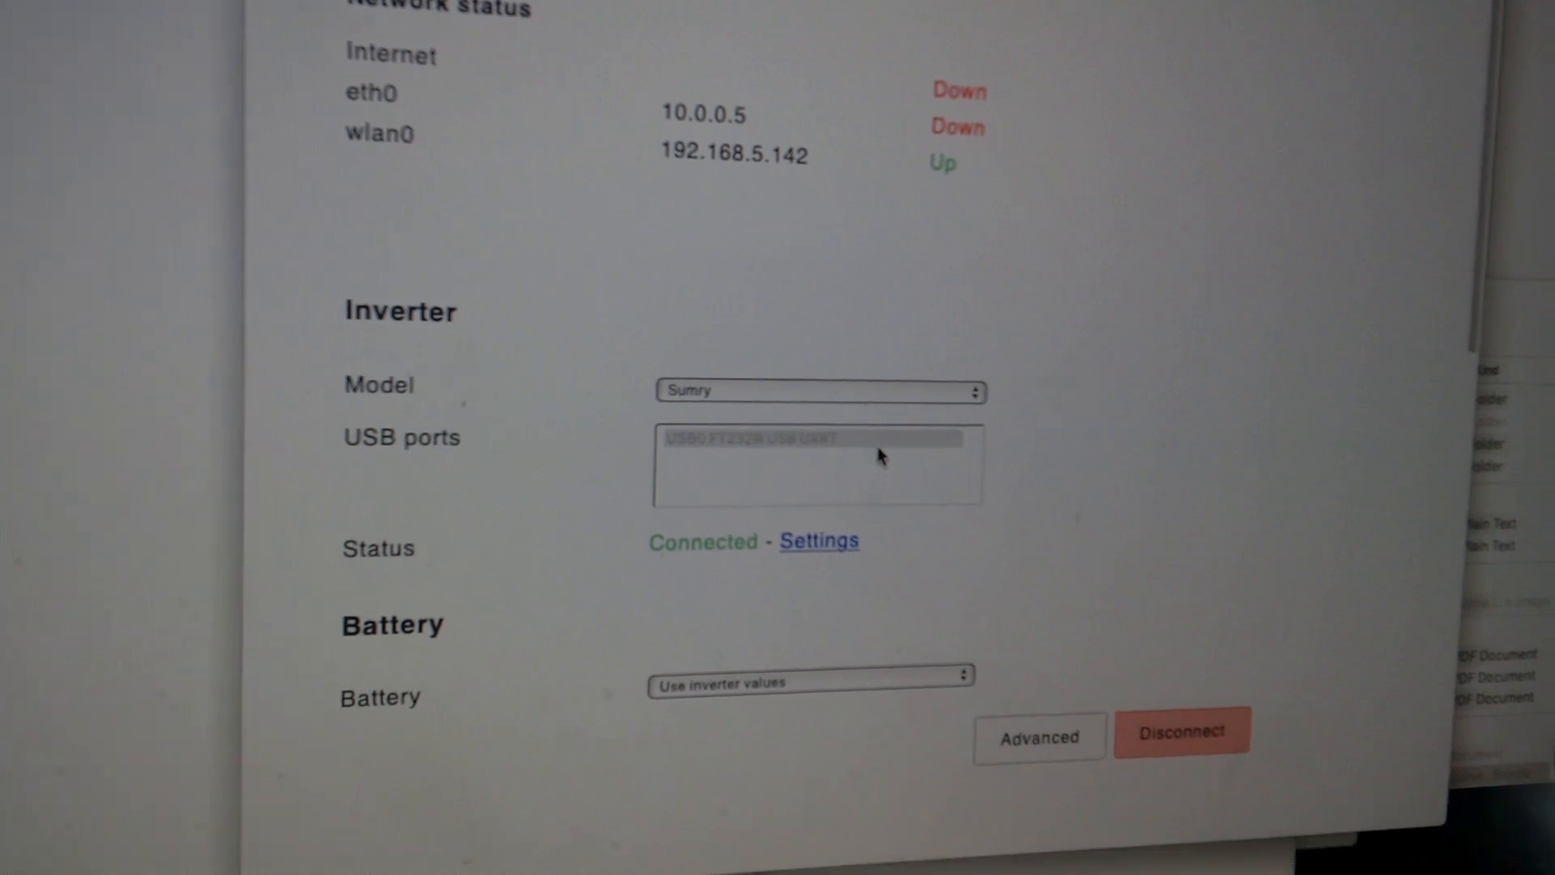
pyautogui.scroll(-3)
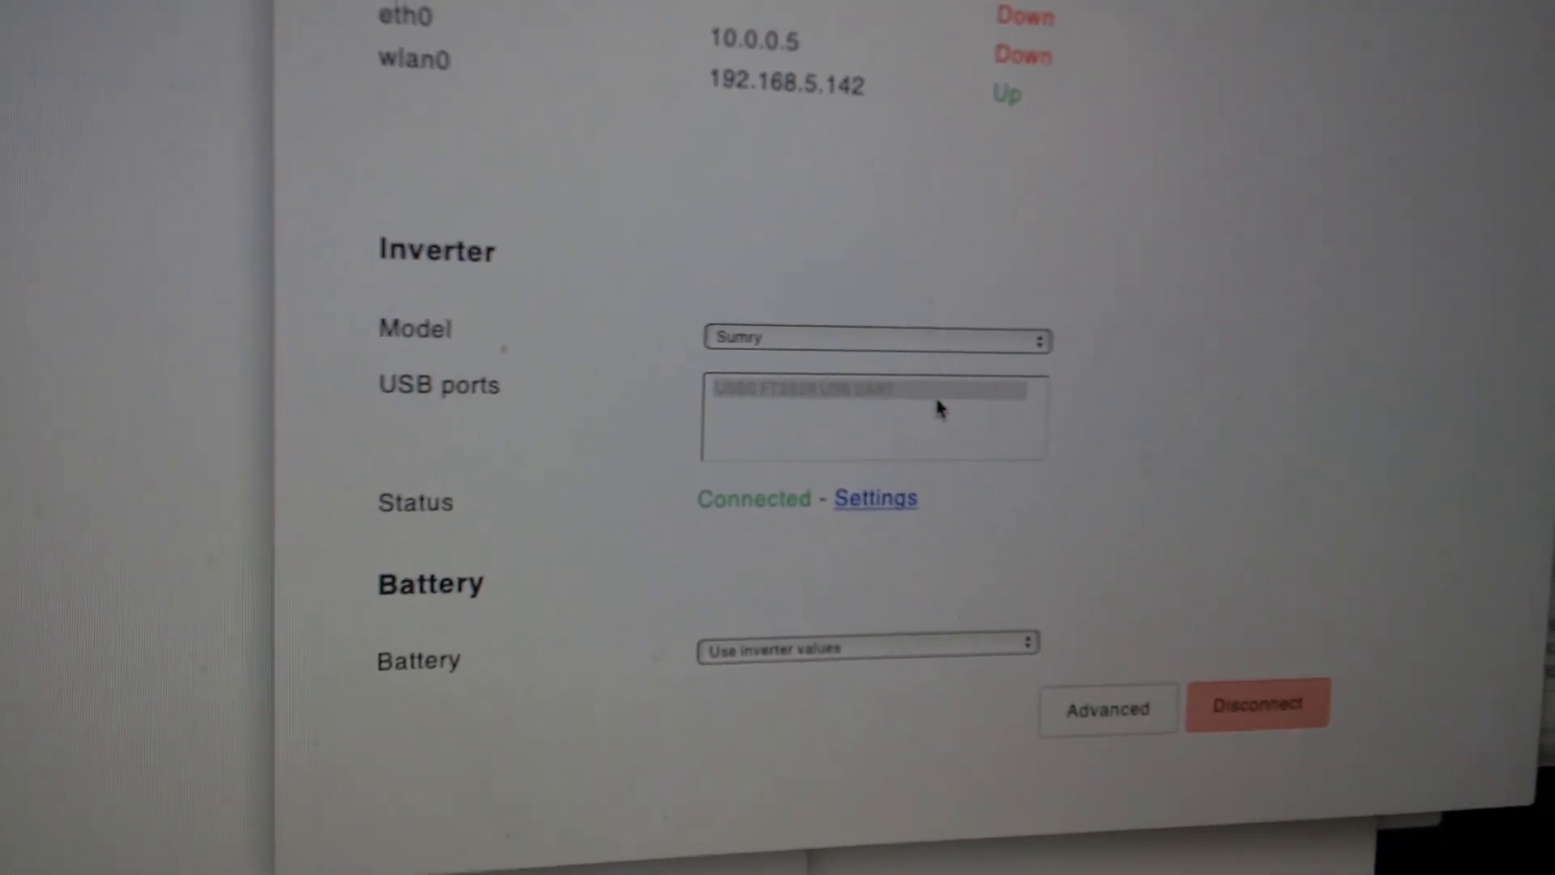